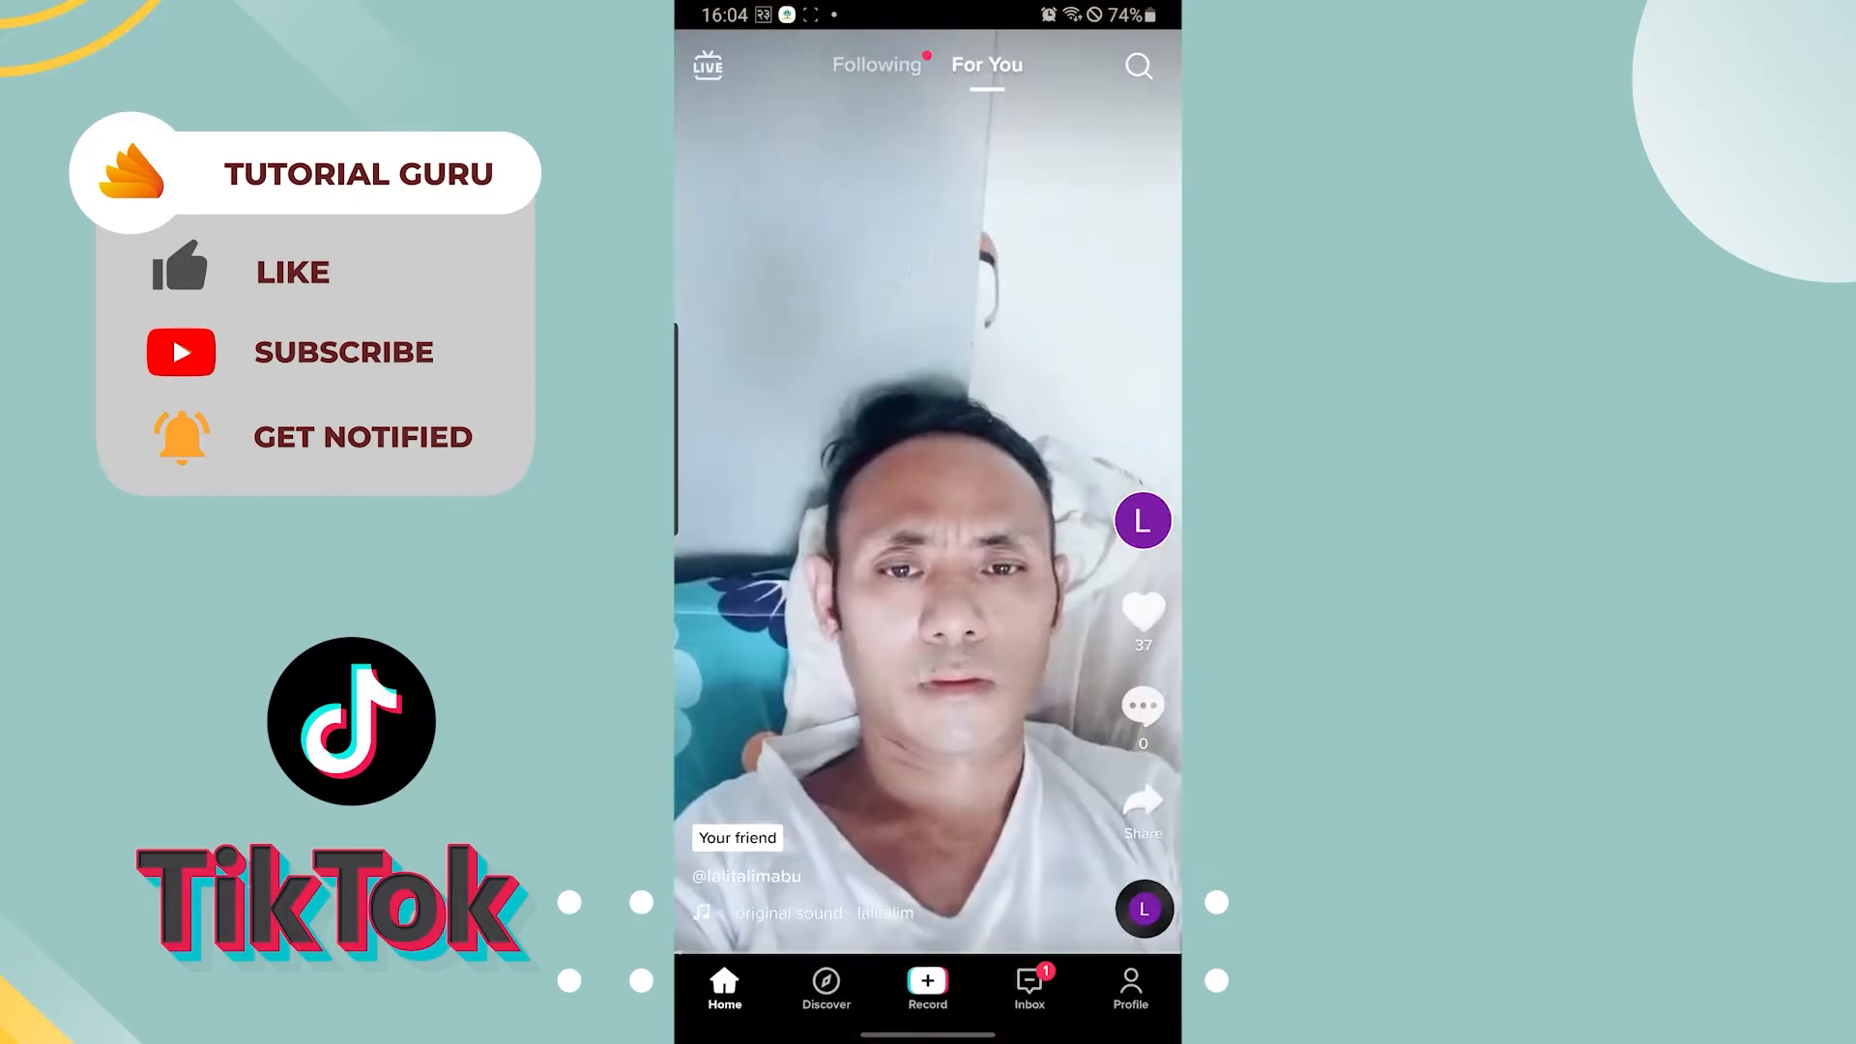
Pause the friend's video playing in the For You feed.
{"action": "left_click", "coordinate": [926, 485]}
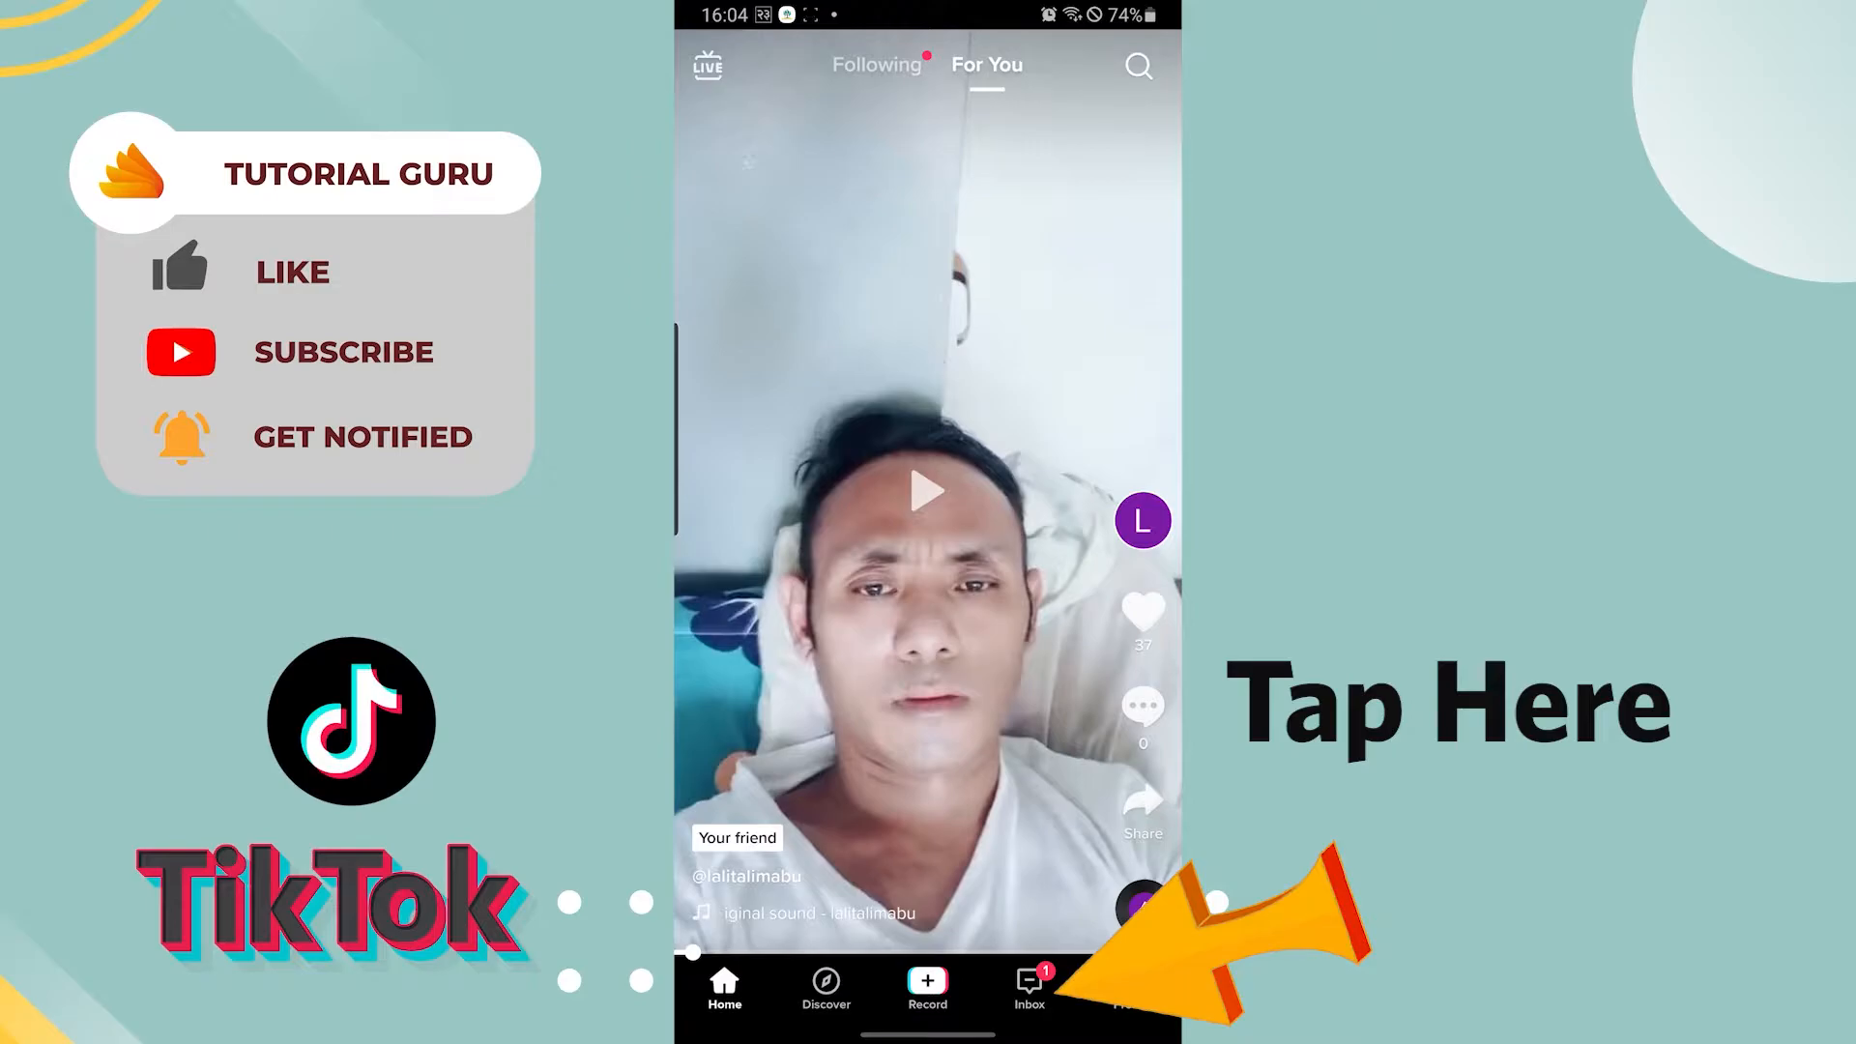
{"action": "left_click", "coordinate": [1027, 987]}
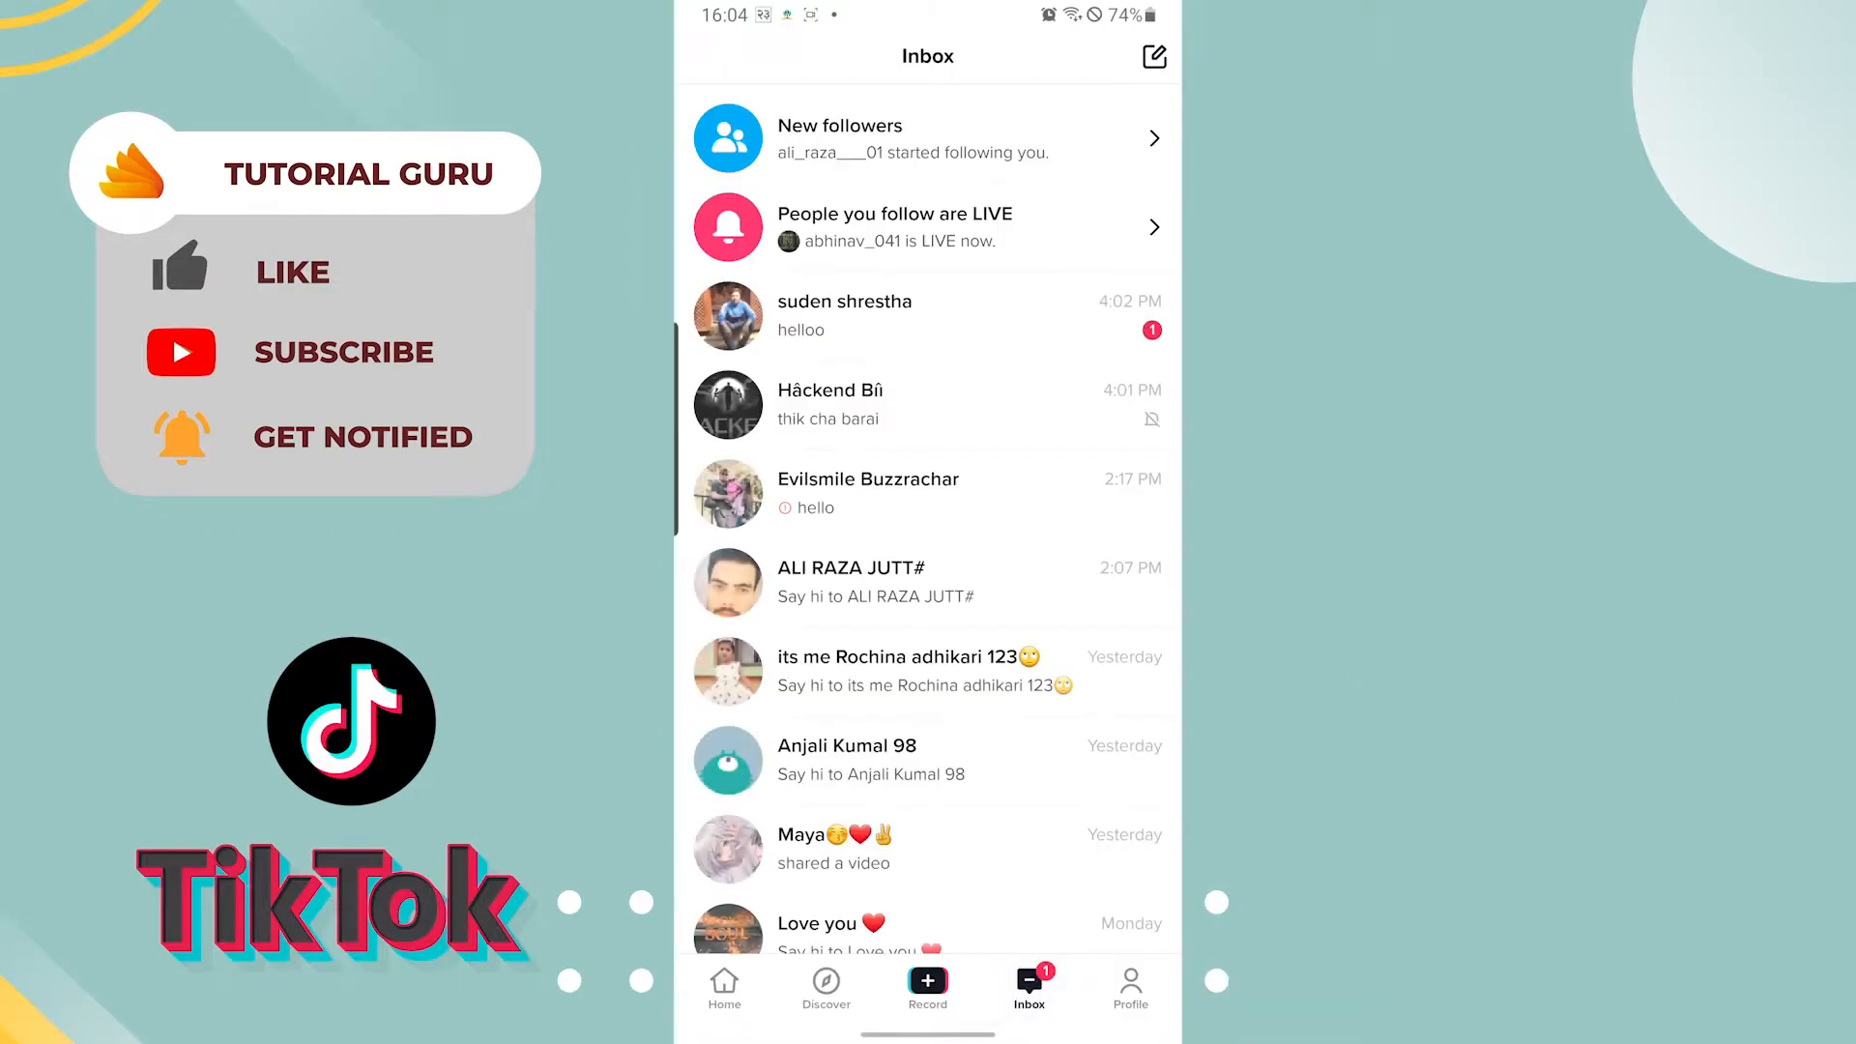
{"action": "scroll", "scroll_direction": "down", "scroll_amount": 3}
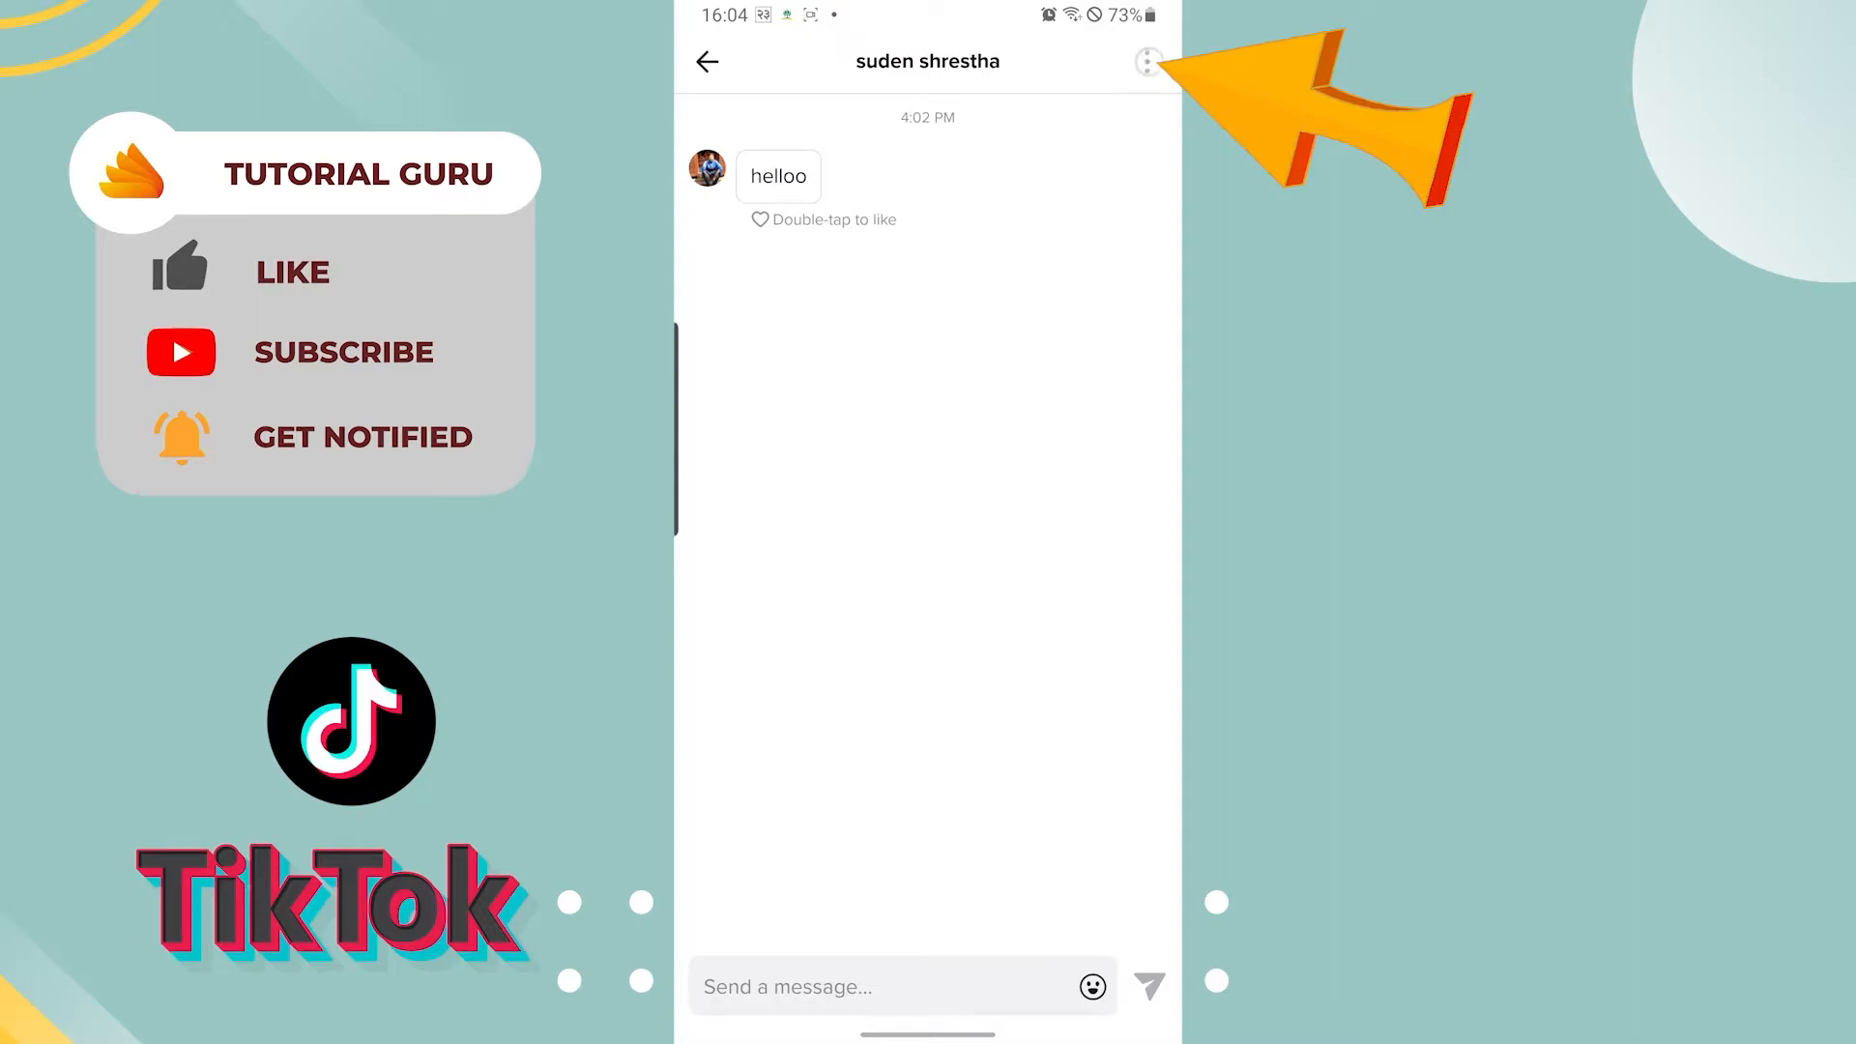
Show the chat's Details screen and begin reporting the conversation.
{"action": "left_click", "coordinate": [1142, 62]}
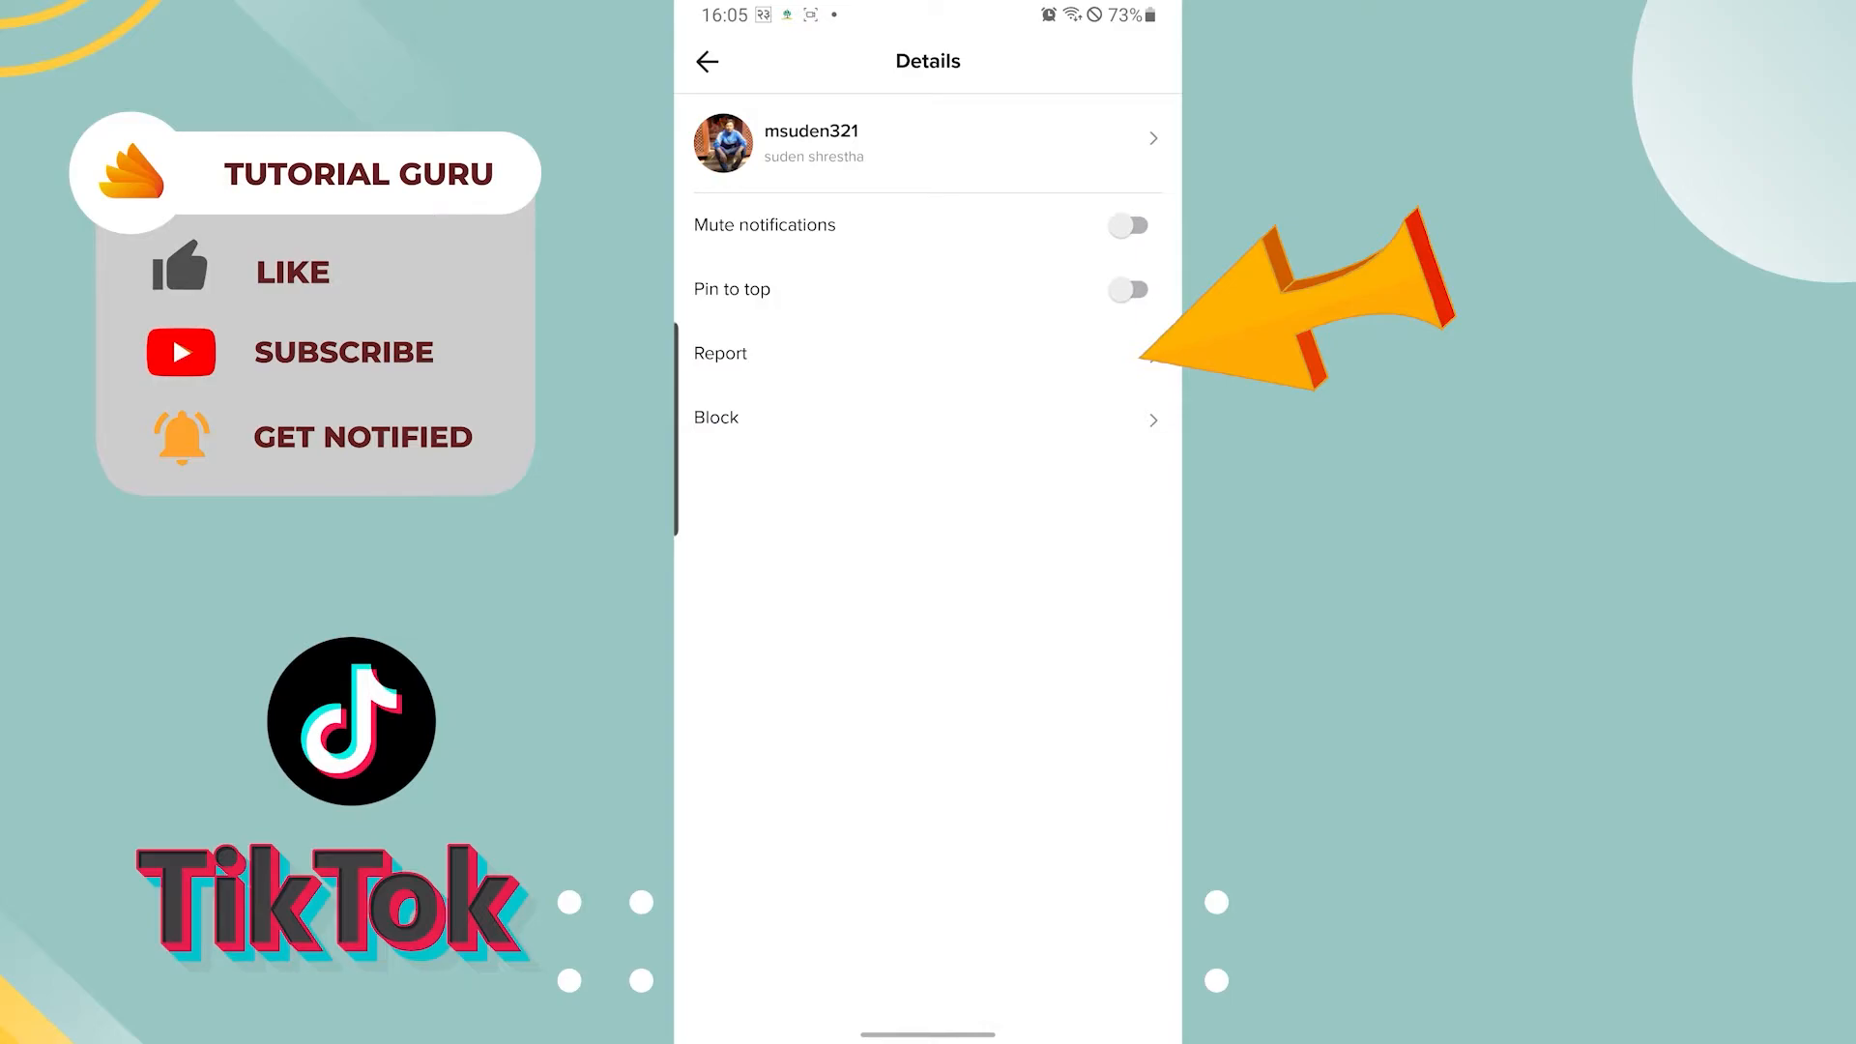
{"action": "left_click", "coordinate": [719, 352]}
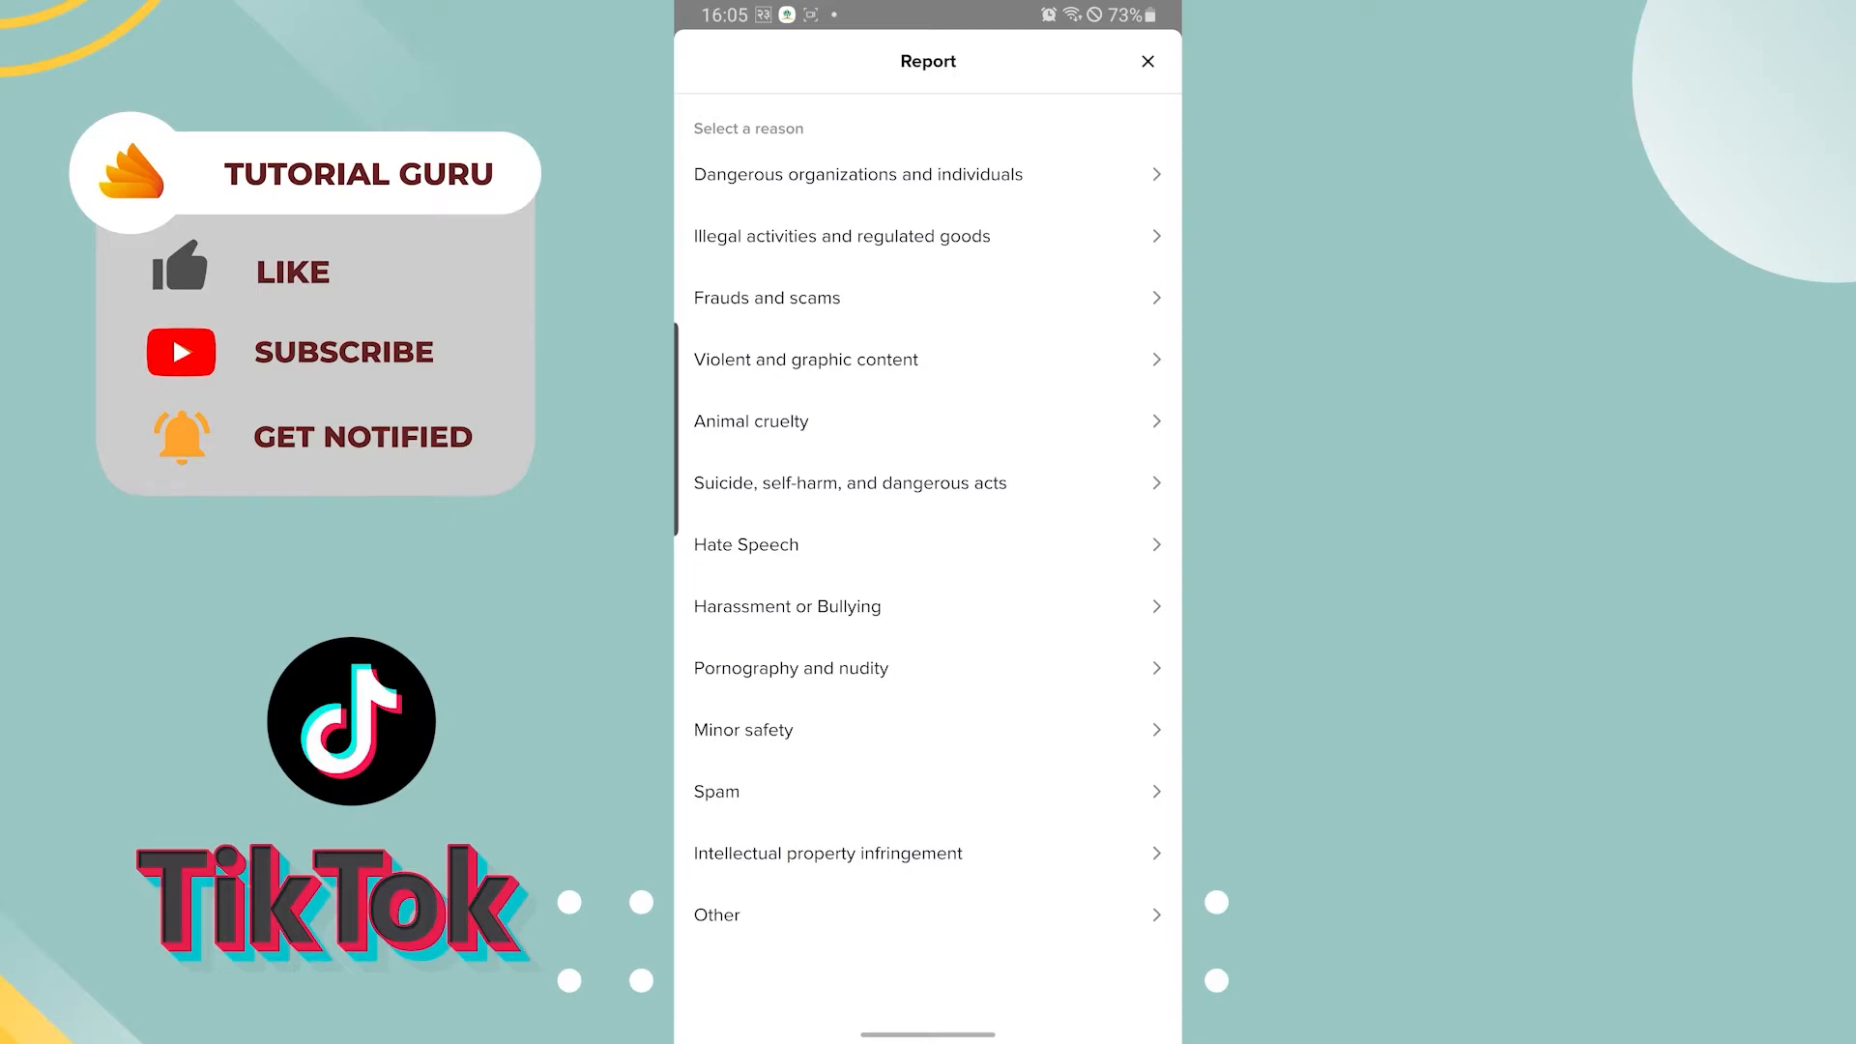
View the sub-reasons under Dangerous organizations and individuals: terrorism, criminal and hate groups.
{"action": "left_click", "coordinate": [859, 174]}
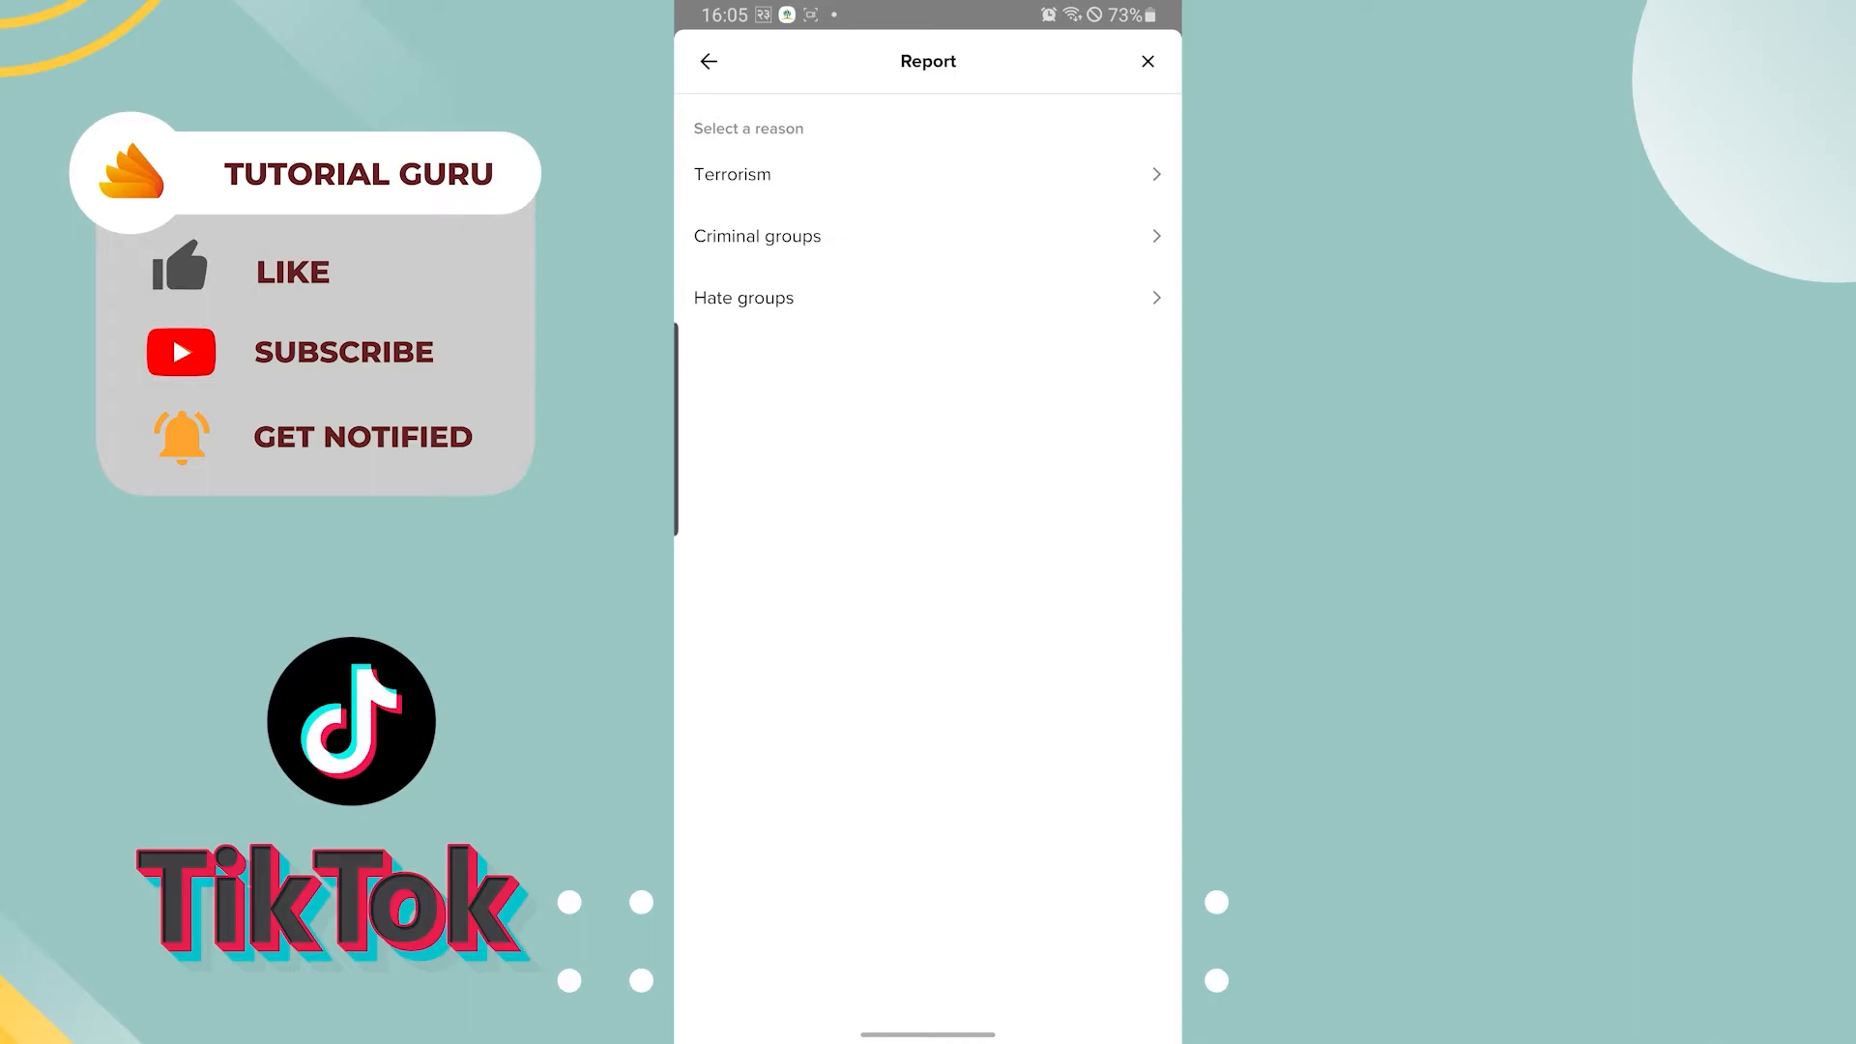
Browse the Illegal activities and regulated goods sub-reasons and return to the main reason list.
{"action": "left_click", "coordinate": [928, 236]}
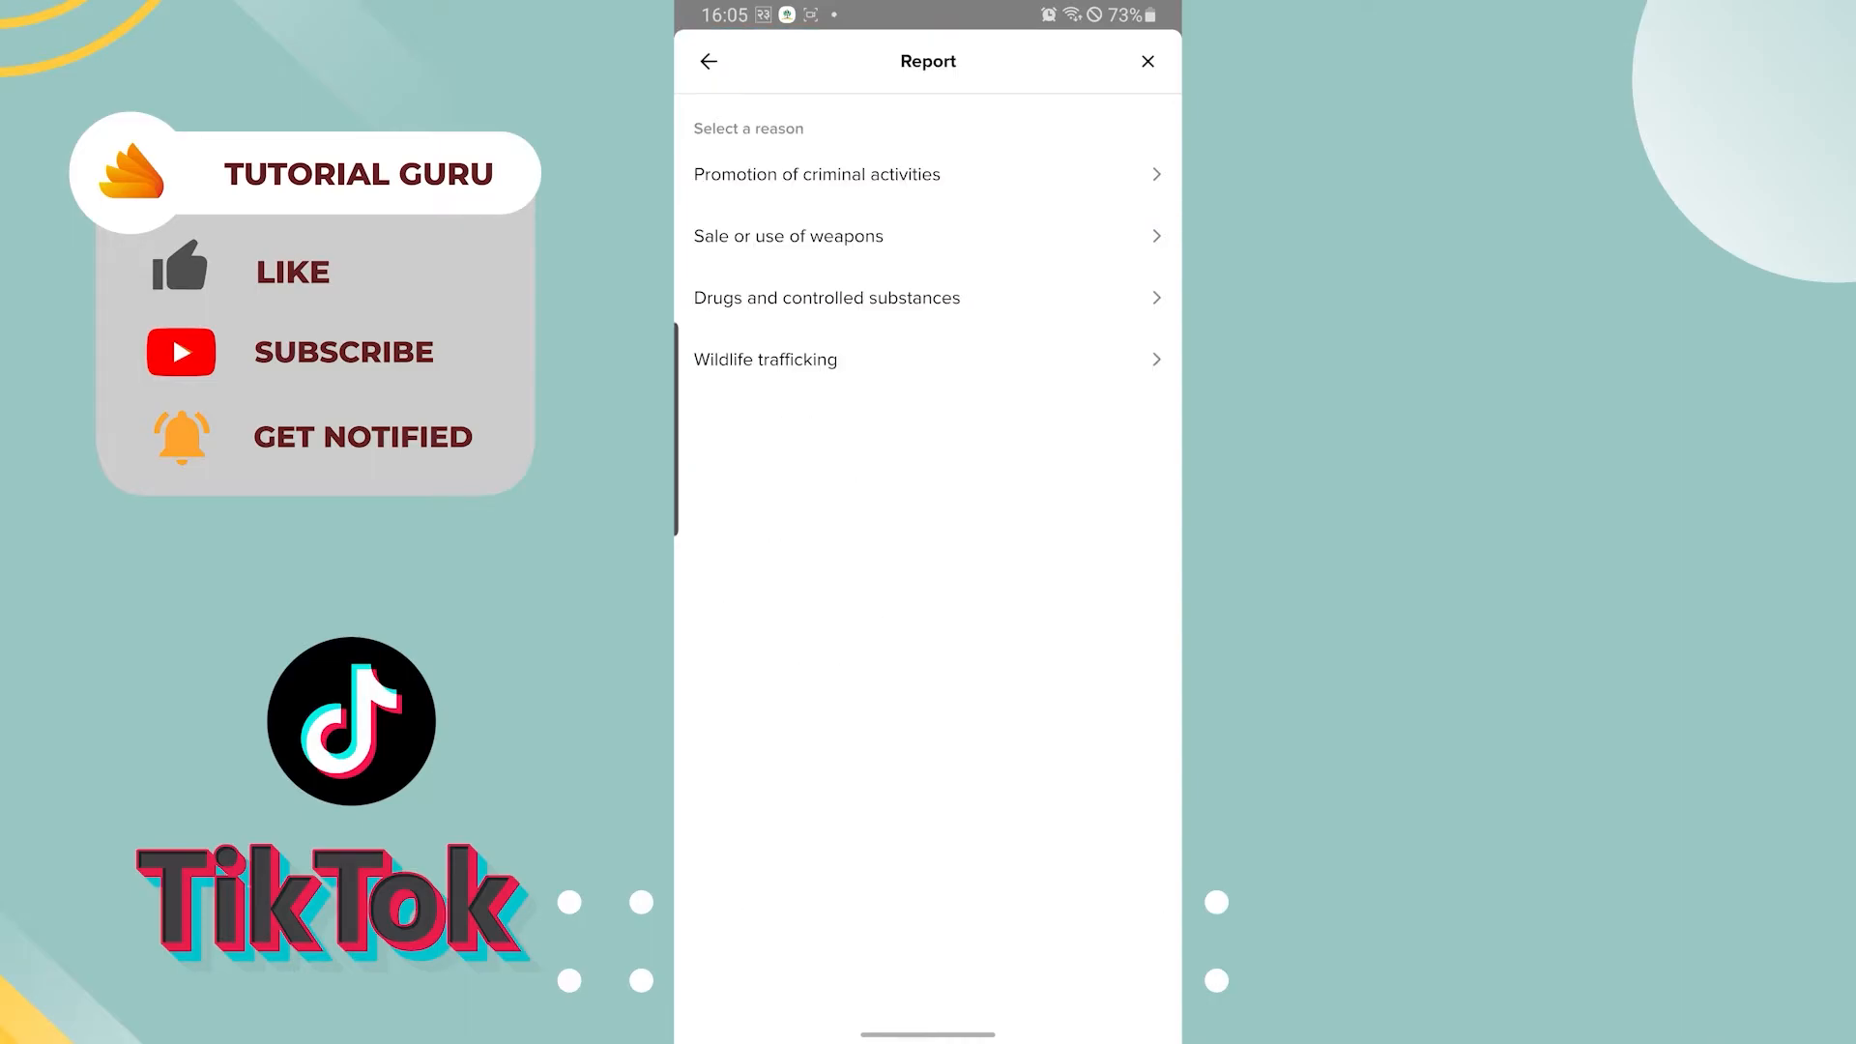
{"action": "scroll", "scroll_direction": "up", "scroll_amount": 3}
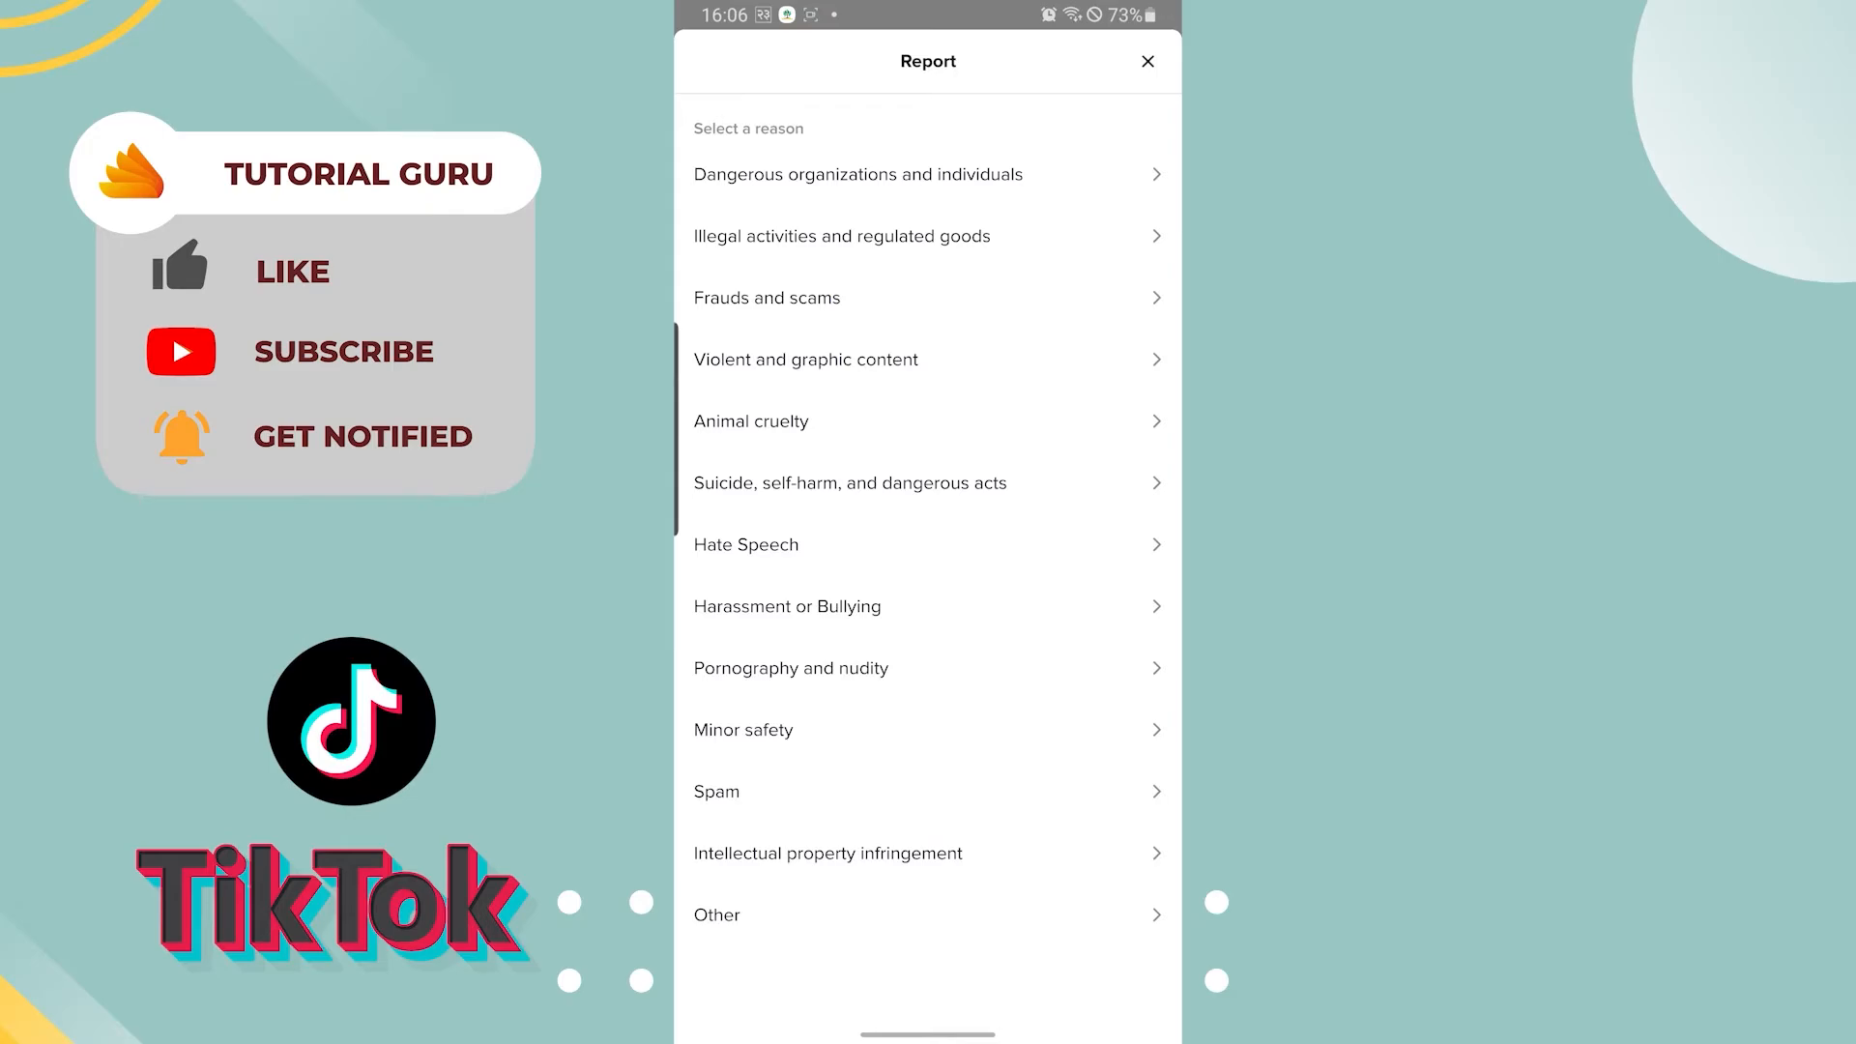
Reach the Animal cruelty submit page, then back out of the report to the chat Details screen.
{"action": "left_click", "coordinate": [928, 421]}
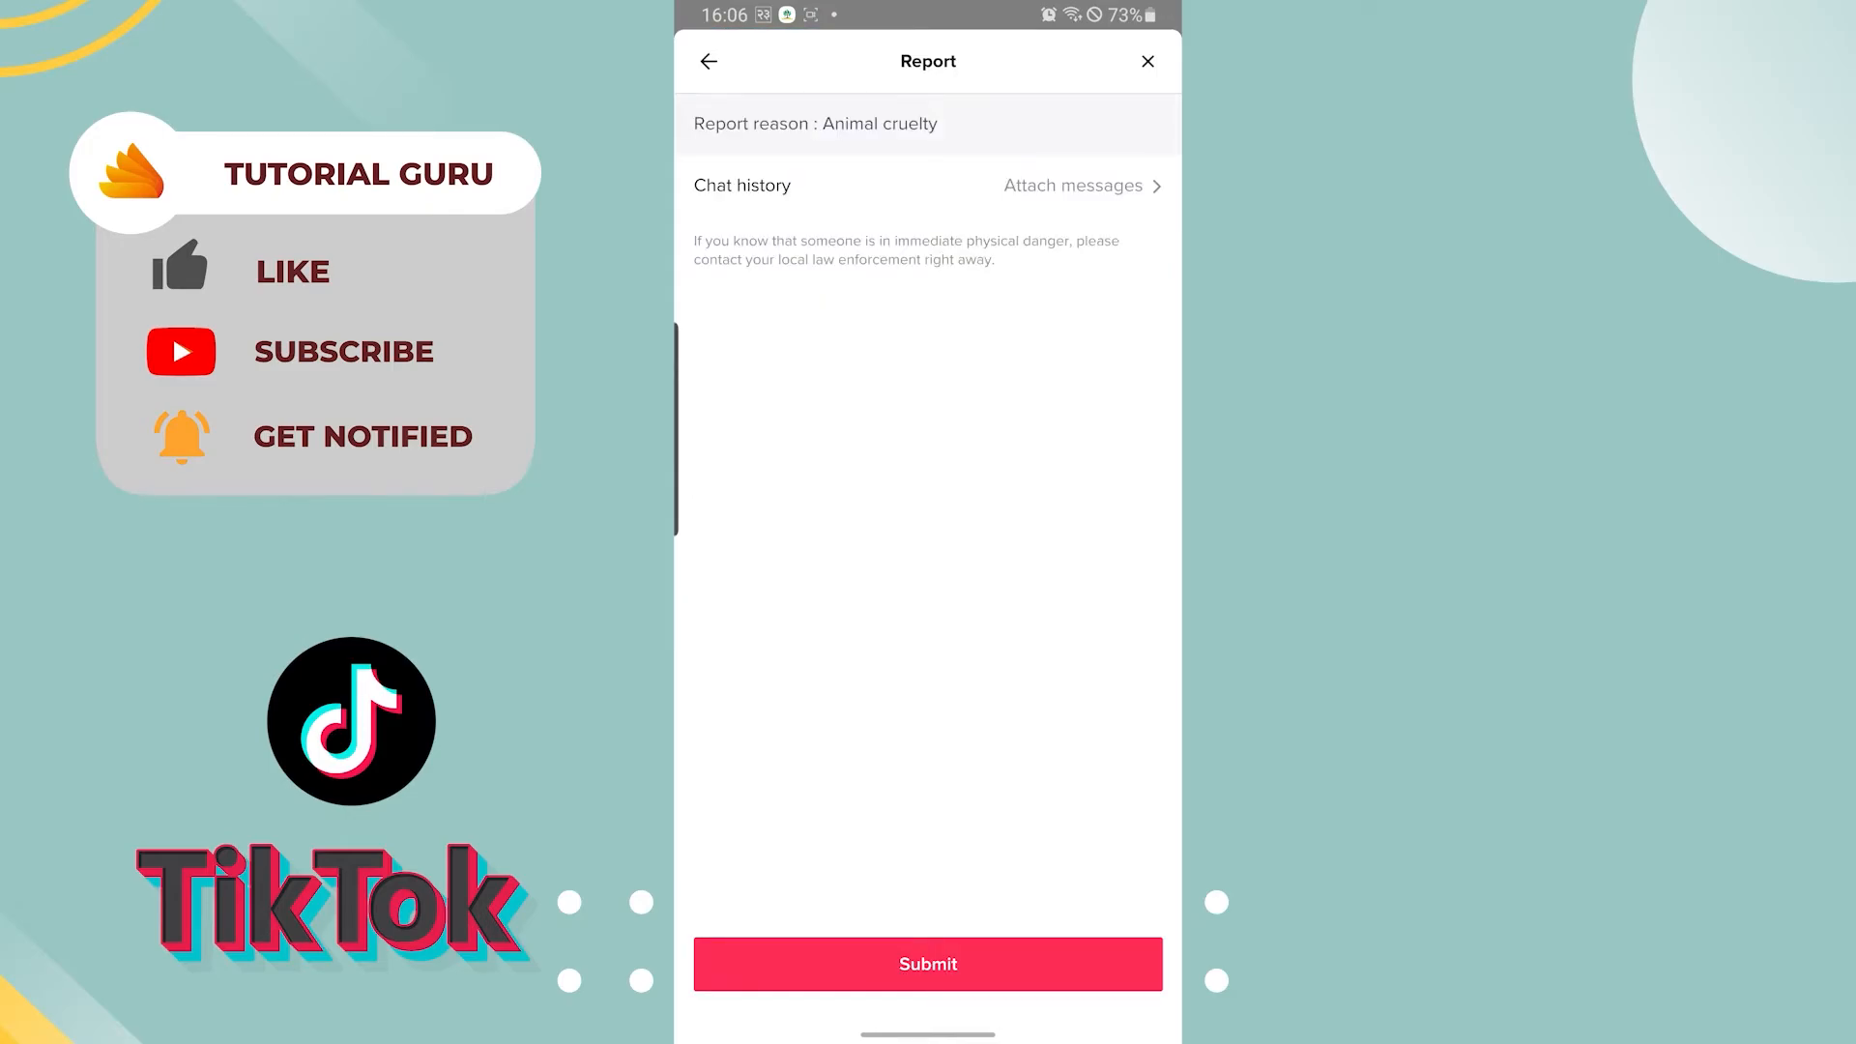
{"action": "left_click", "coordinate": [708, 62]}
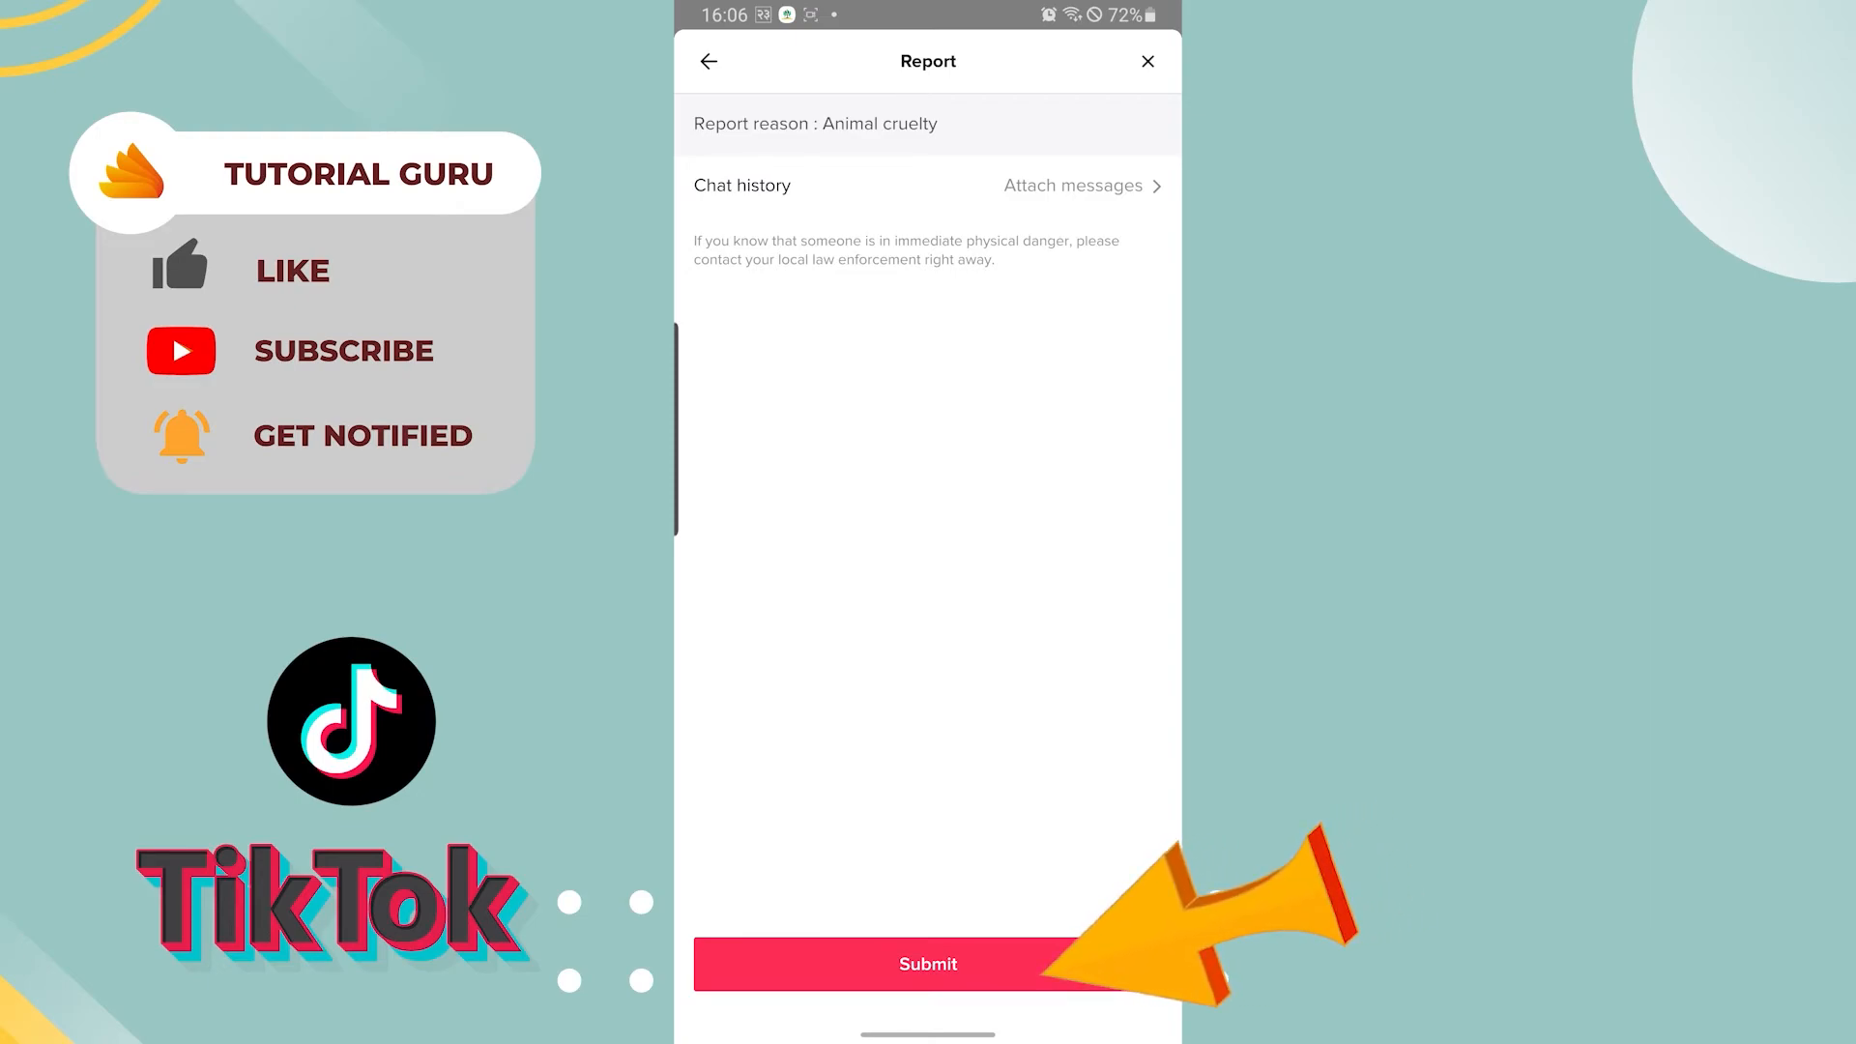
{"action": "left_click", "coordinate": [707, 62]}
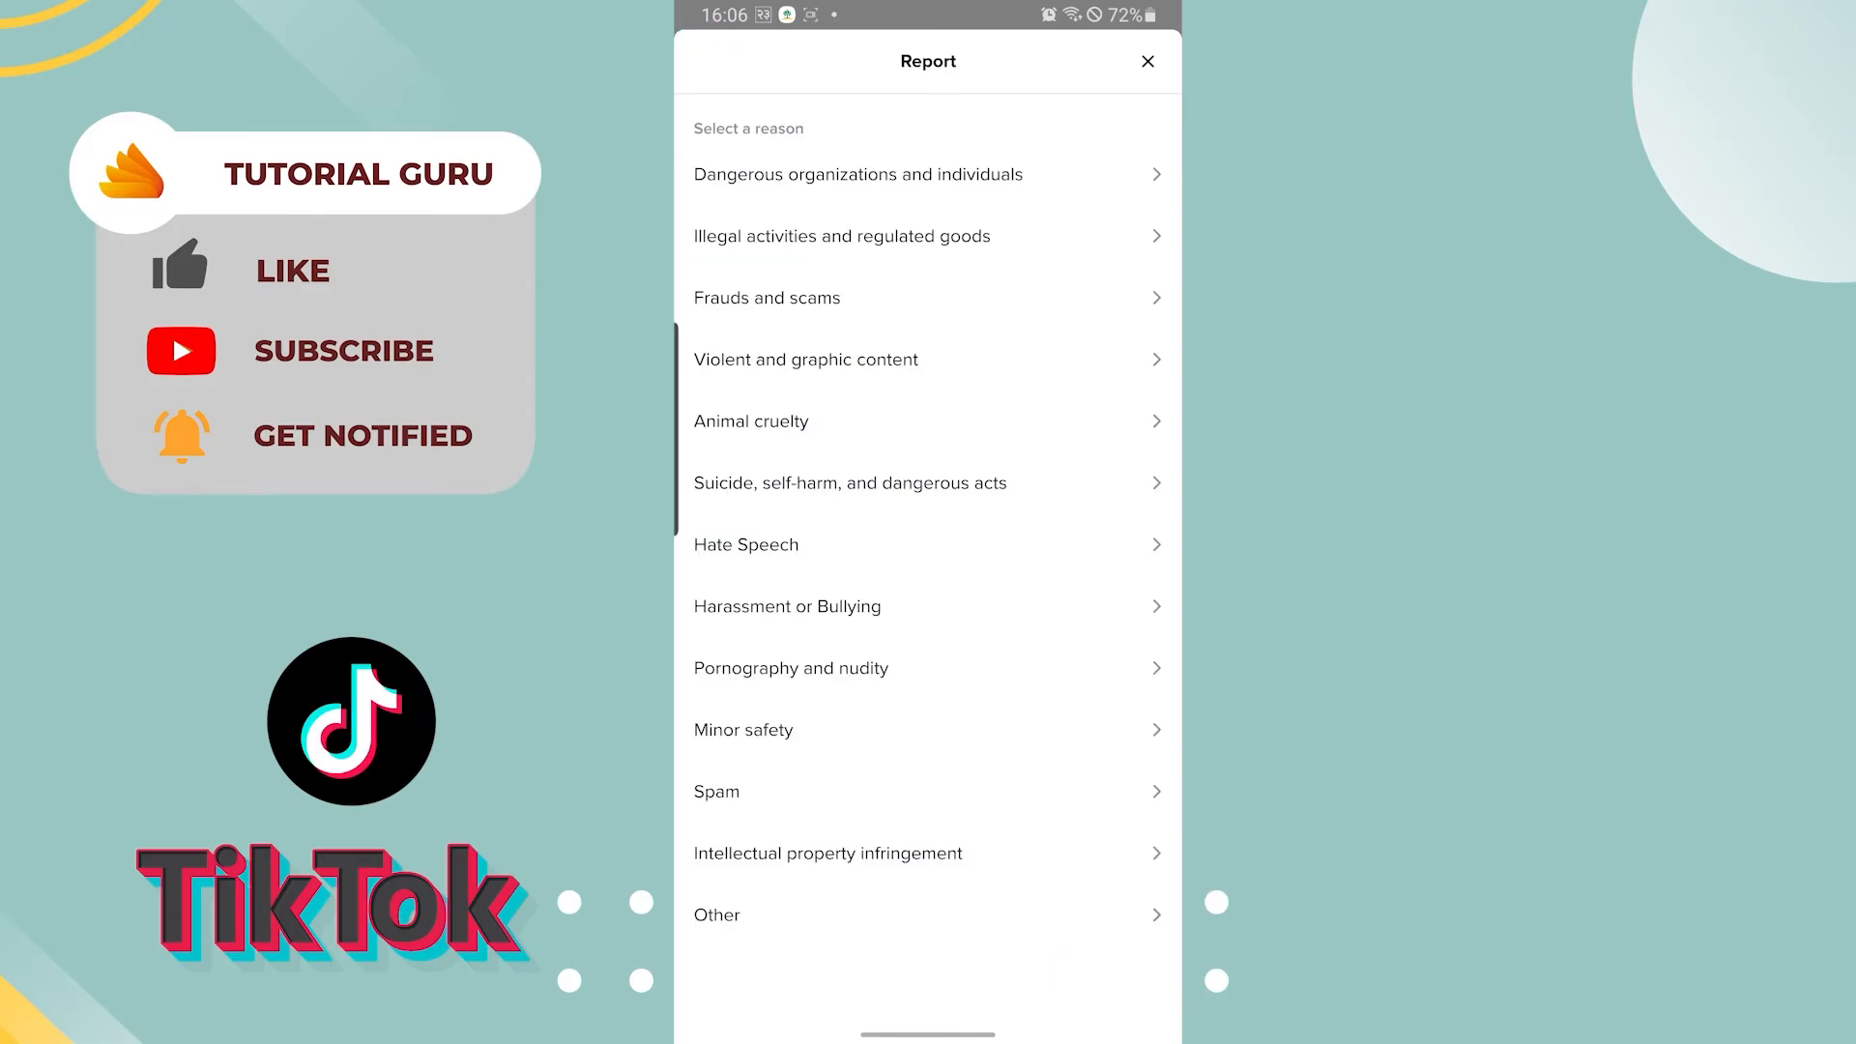
{"action": "left_click", "coordinate": [1146, 60]}
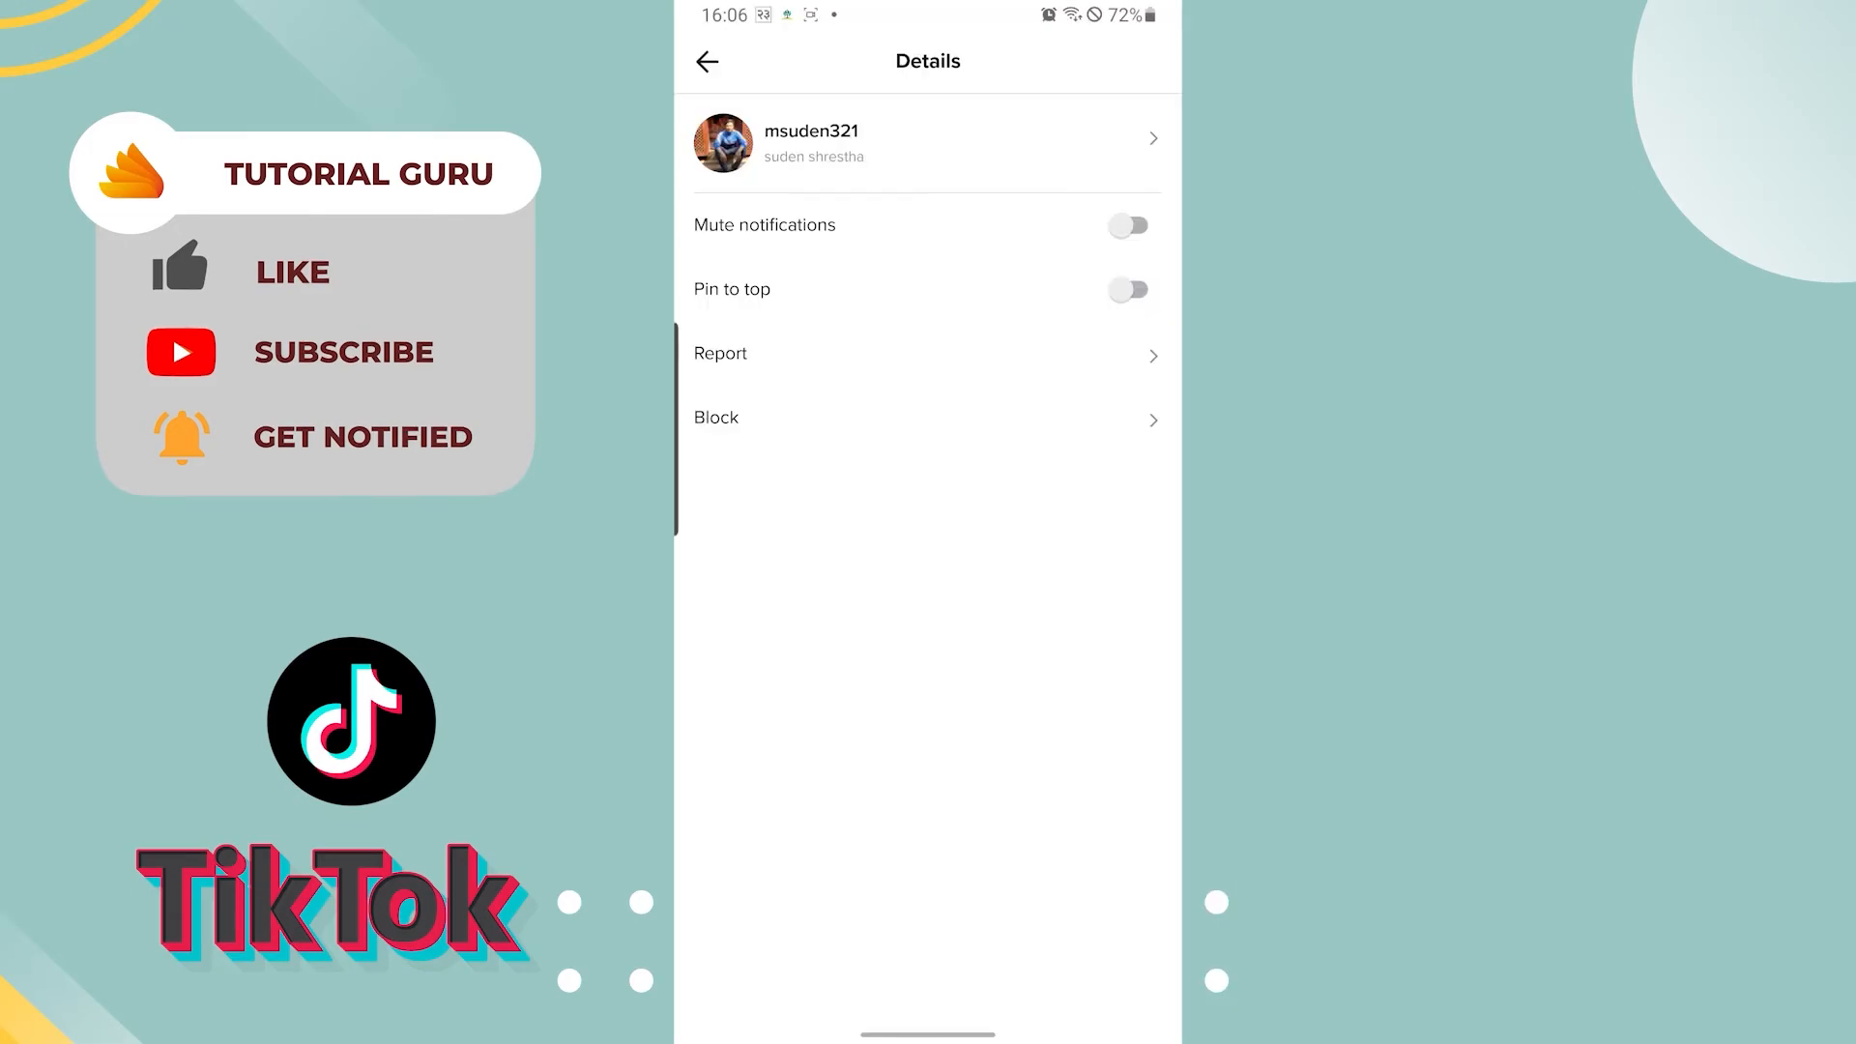